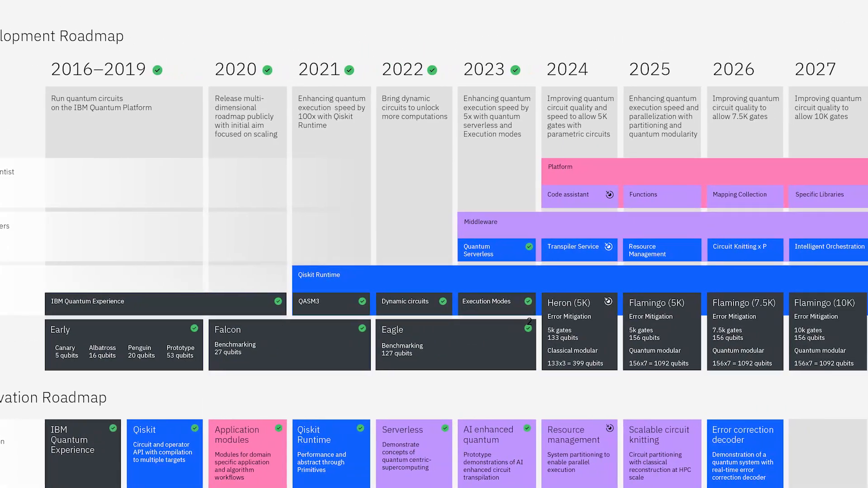
Browse the PsiQuantum two-year price chart on Notice.co, reading $17.18 for June 24, 2024.
{"action": "scroll", "scroll_direction": "right", "scroll_amount": 3}
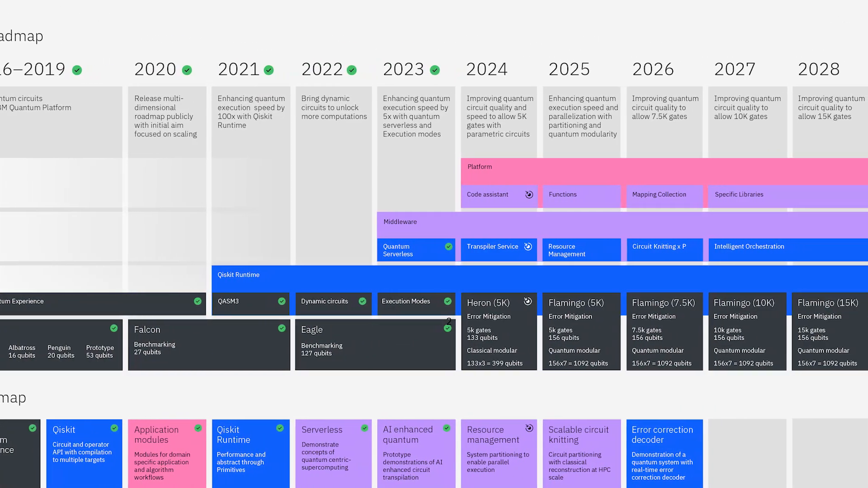
{"action": "left_click", "coordinate": [375, 345]}
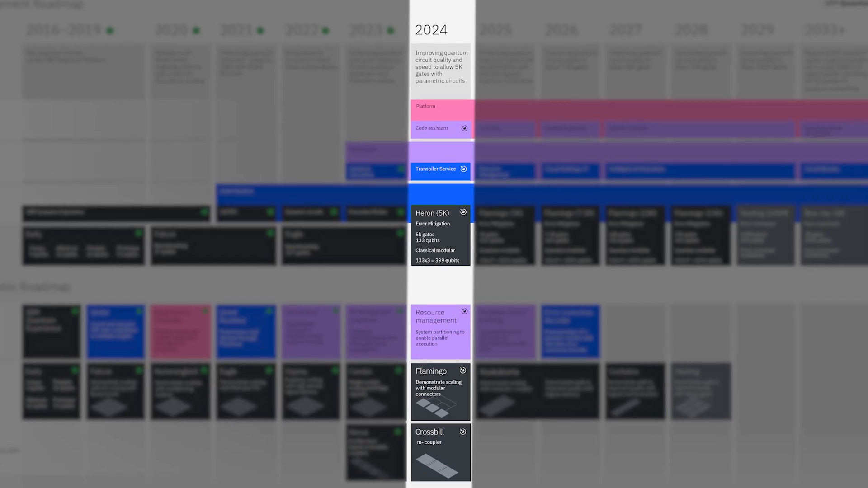
{"action": "scroll", "scroll_direction": "down", "scroll_amount": 3}
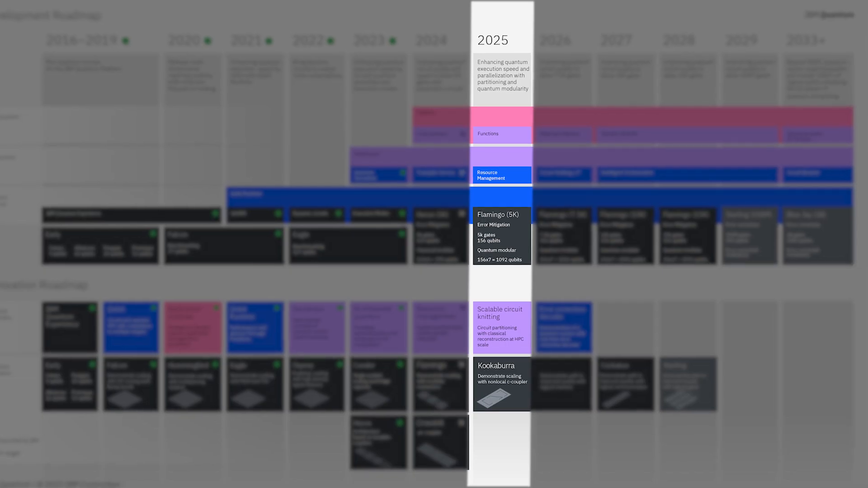
{"action": "scroll", "scroll_direction": "up", "scroll_amount": 3}
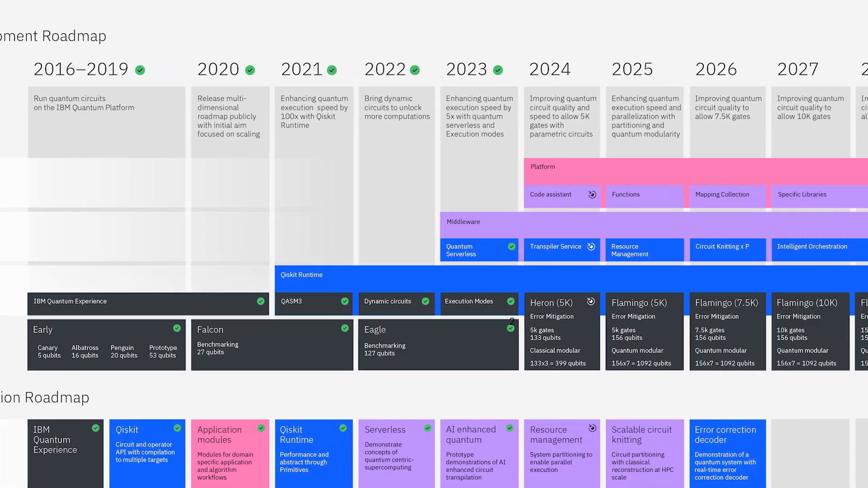
{"action": "scroll", "scroll_direction": "right", "scroll_amount": 3}
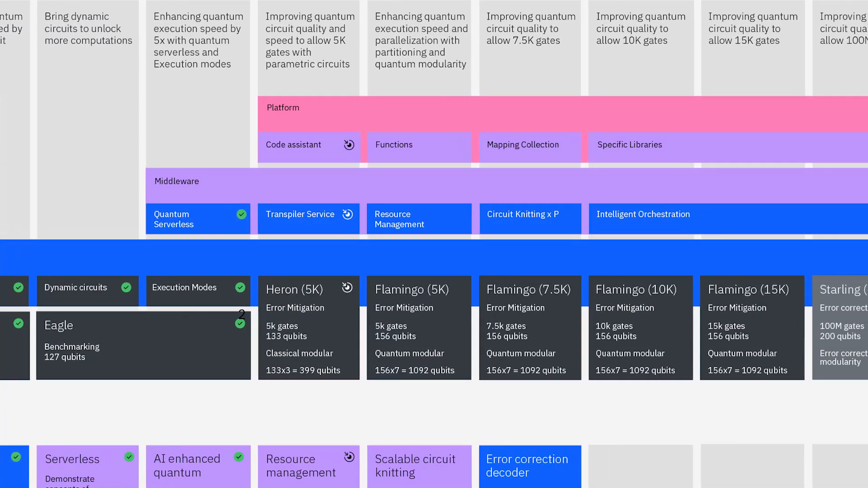
{"action": "scroll", "scroll_direction": "up", "scroll_amount": 3}
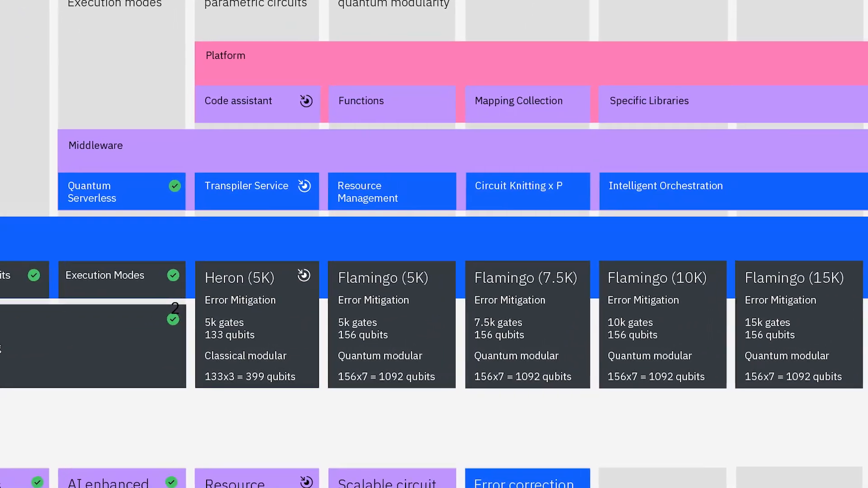
{"action": "scroll", "scroll_direction": "right", "scroll_amount": 3}
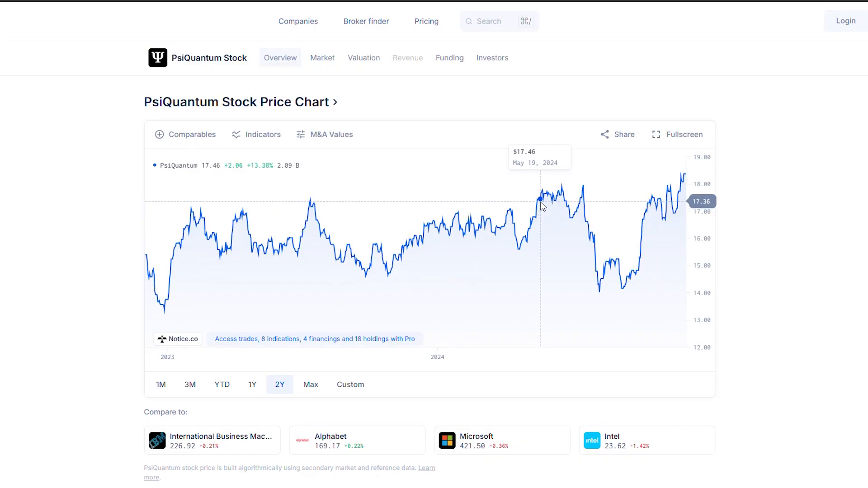
{"action": "mouse_move", "coordinate": [566, 203]}
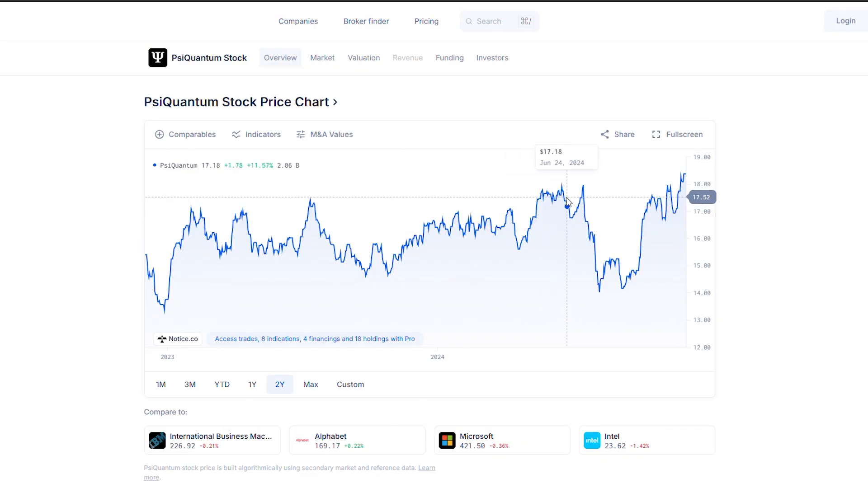